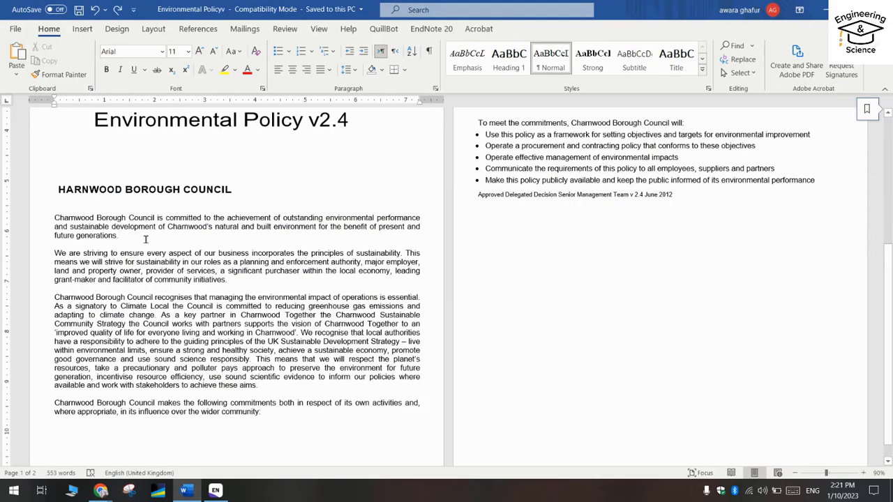
Place the insertion point after the first paragraph, then select the paper's full title in Foxit Reader.
{"action": "left_click", "coordinate": [119, 235]}
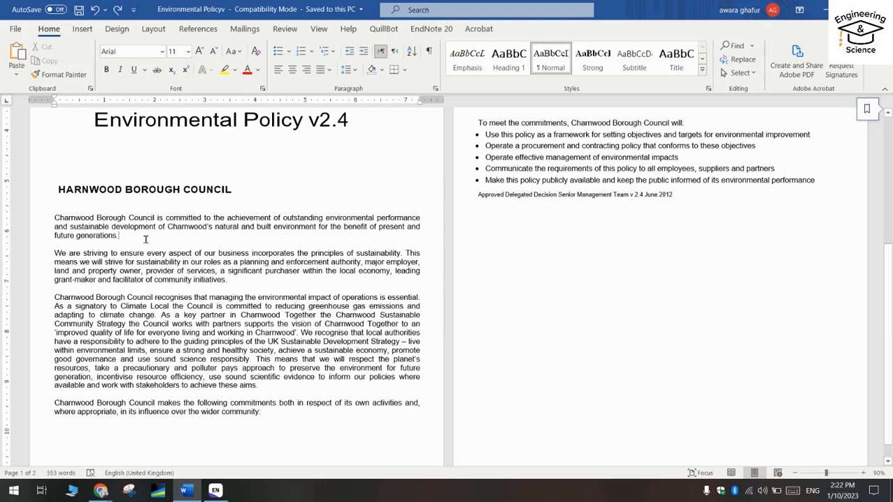
{"action": "mouse_move", "coordinate": [361, 183]}
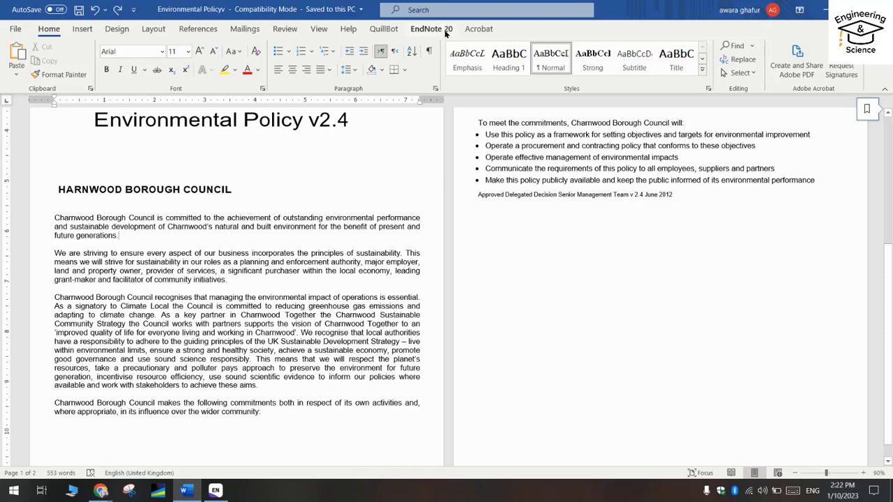
{"action": "mouse_move", "coordinate": [445, 33]}
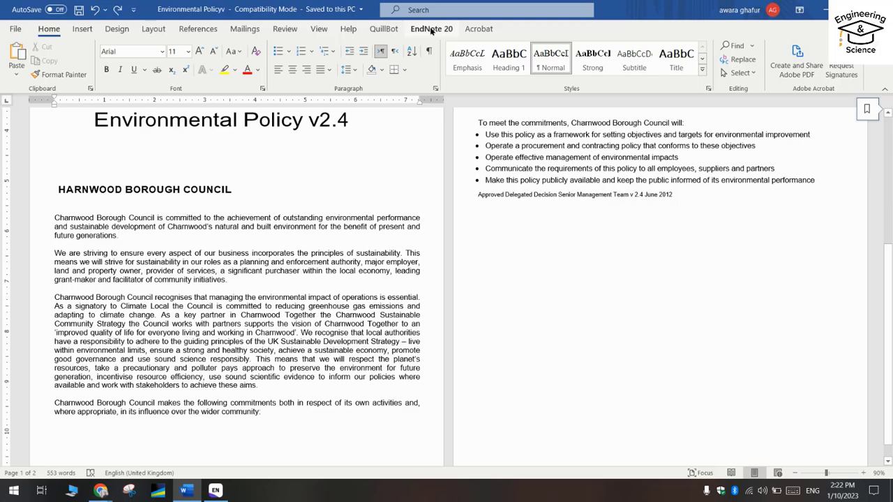
{"action": "left_click", "coordinate": [118, 234]}
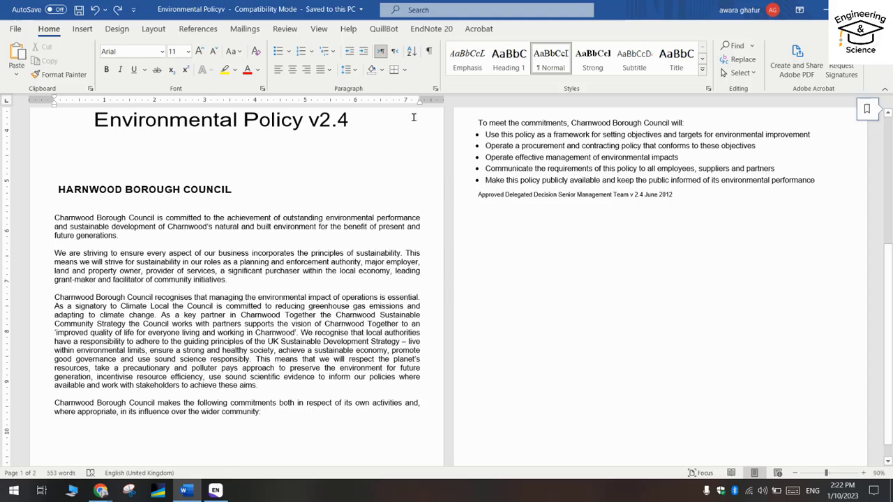
{"action": "mouse_move", "coordinate": [383, 164]}
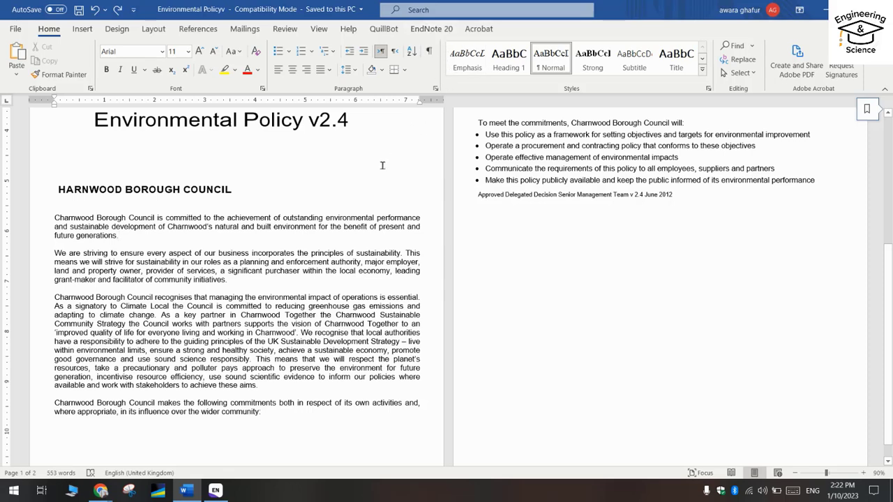
{"action": "left_click", "coordinate": [119, 235]}
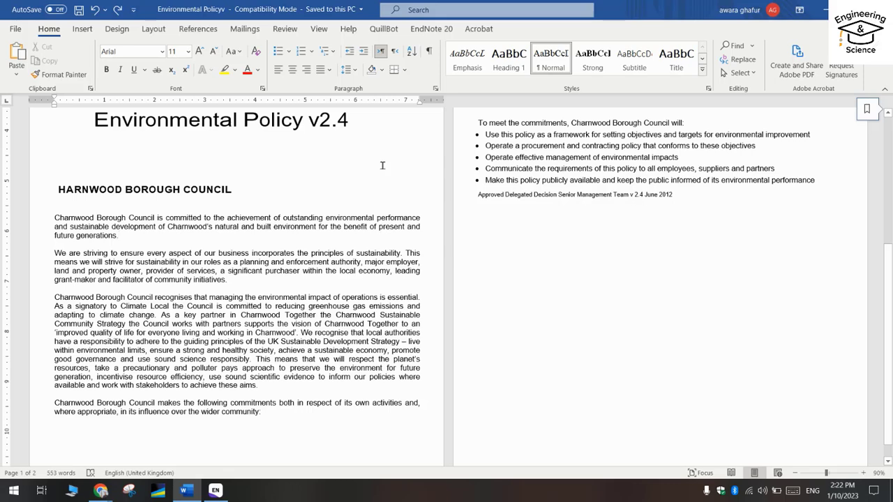
{"action": "left_click", "coordinate": [119, 234]}
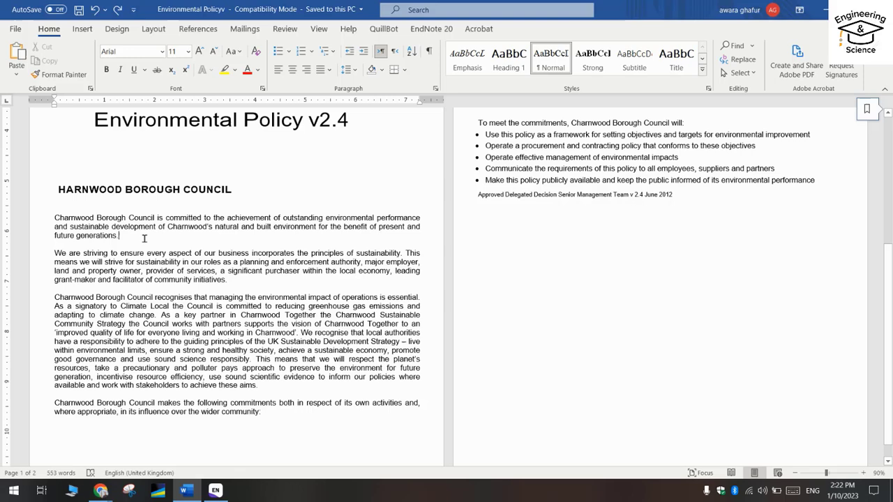
{"action": "mouse_move", "coordinate": [129, 240]}
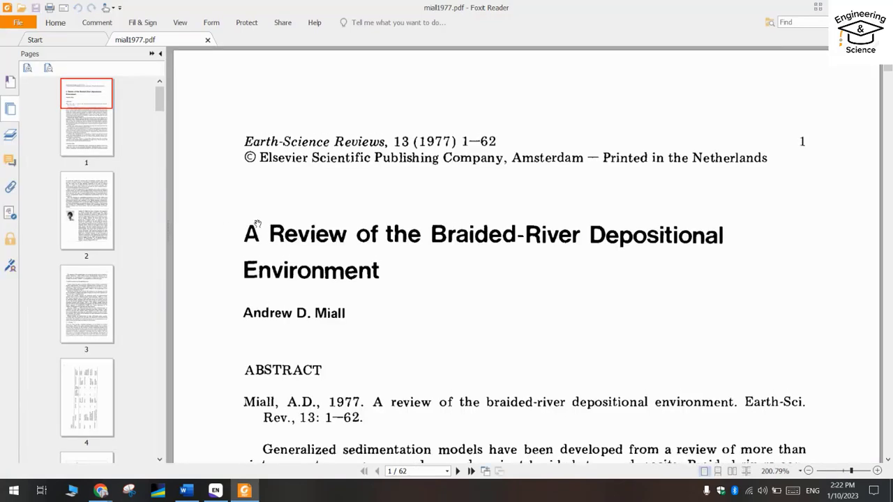
{"action": "mouse_move", "coordinate": [396, 268]}
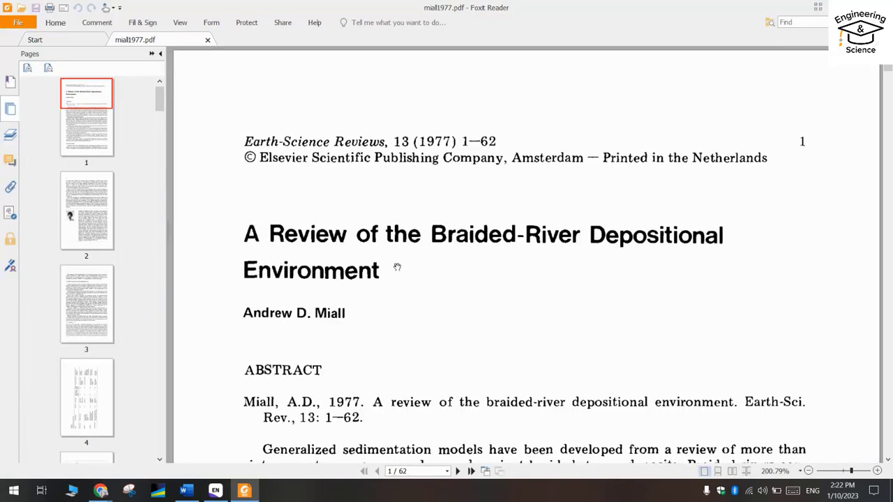
{"action": "left_click_drag", "start_coordinate": [243, 235], "coordinate": [380, 270]}
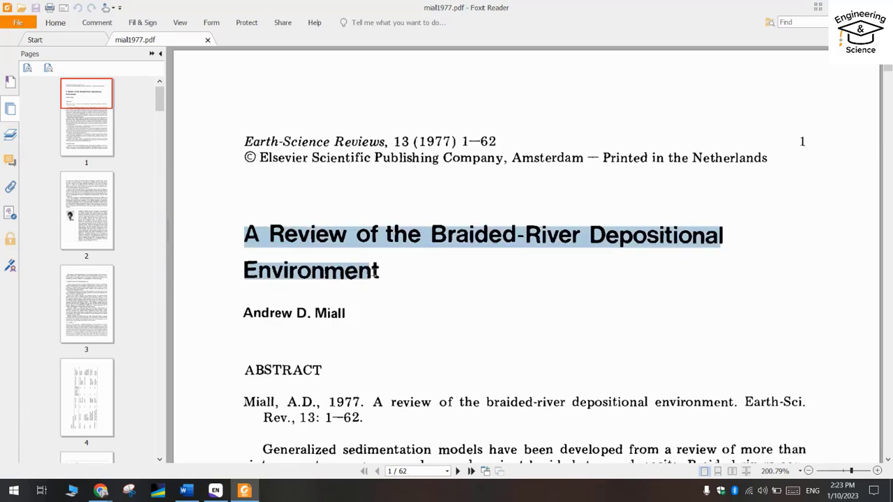
{"action": "mouse_move", "coordinate": [348, 173]}
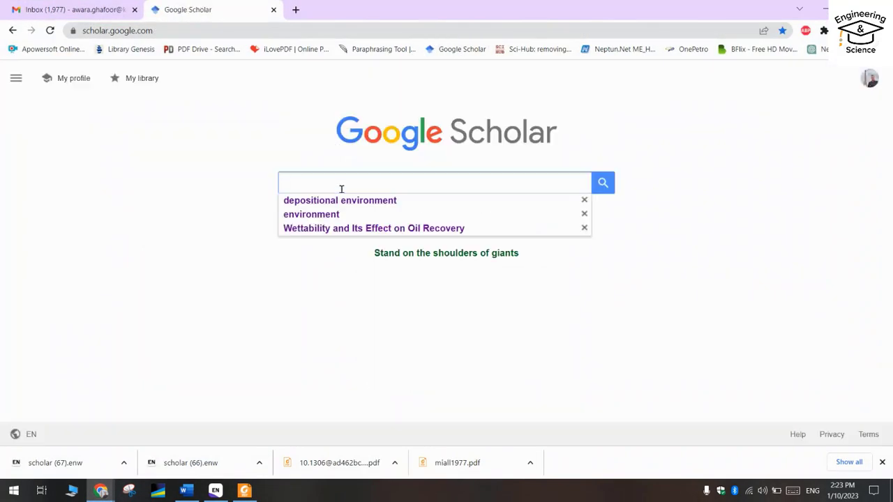
Search Scholar for 'A Review of the Braided-River Depositional Environment' and download its EndNote citation.
{"action": "type", "text": "A Review of the Braided-River Depositional Environment"}
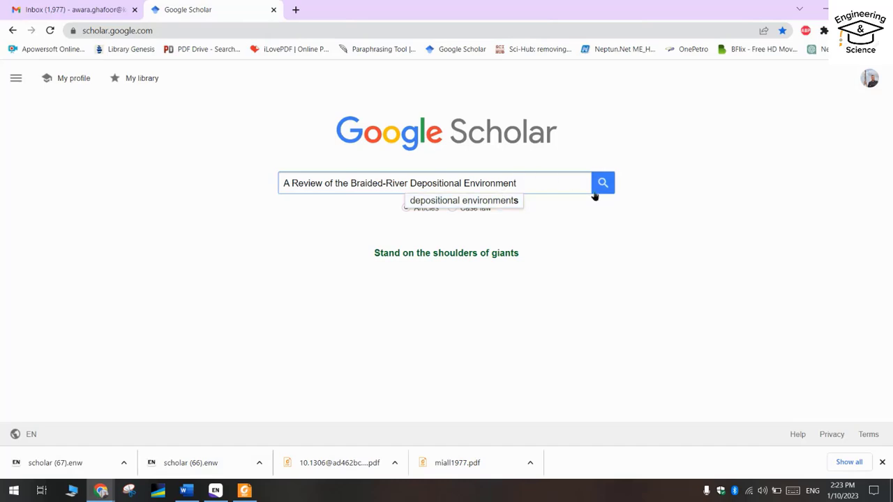
{"action": "left_click", "coordinate": [602, 183]}
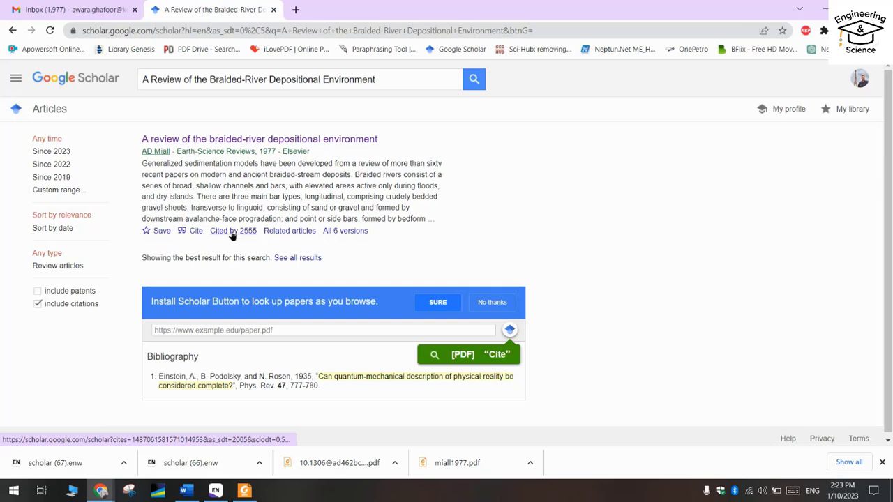
{"action": "mouse_move", "coordinate": [268, 229]}
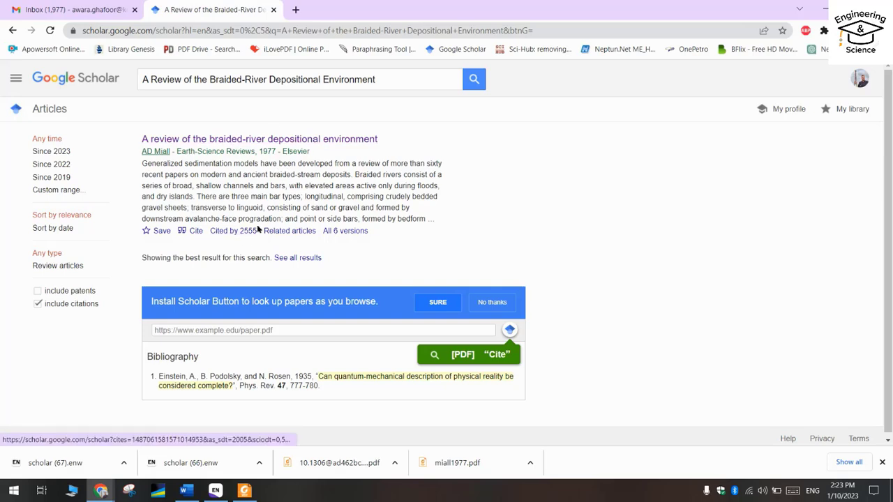
{"action": "mouse_move", "coordinate": [196, 231]}
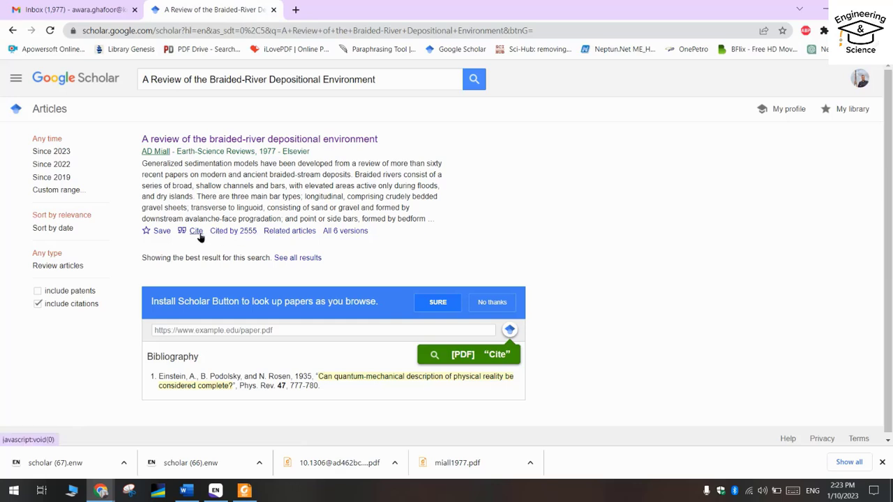
{"action": "left_click", "coordinate": [195, 232]}
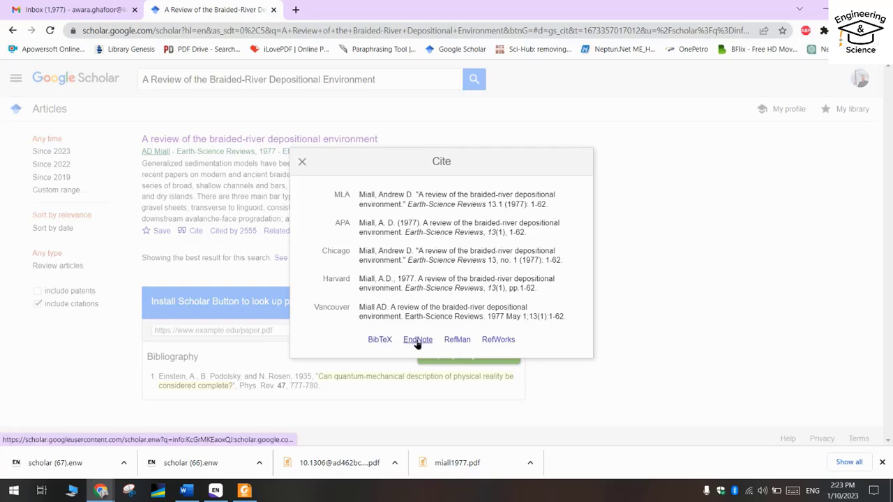
{"action": "left_click", "coordinate": [417, 339]}
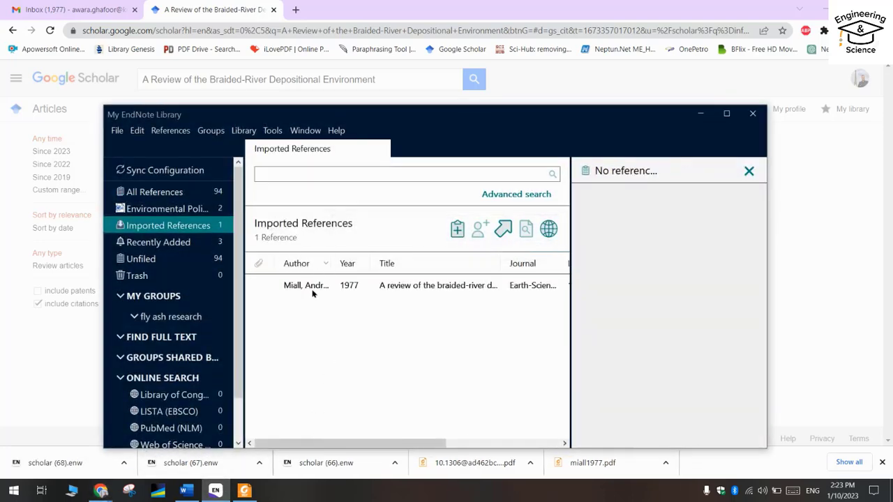
{"action": "mouse_move", "coordinate": [324, 286]}
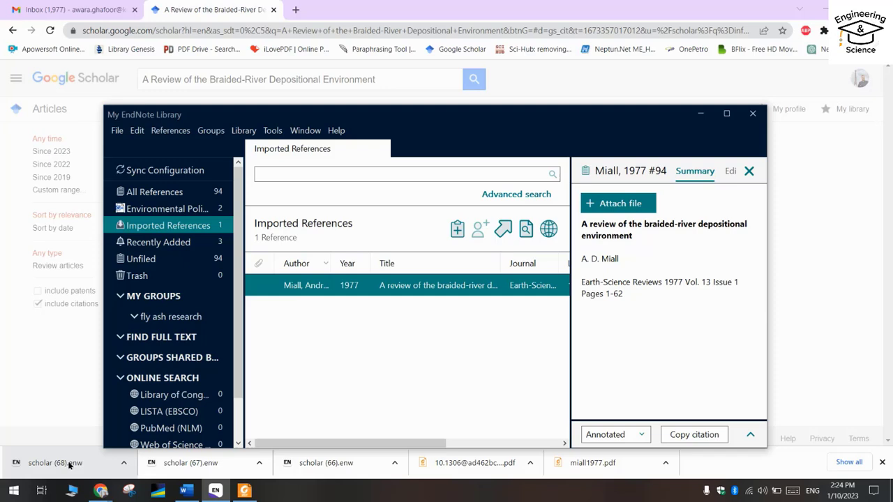
{"action": "mouse_move", "coordinate": [56, 464]}
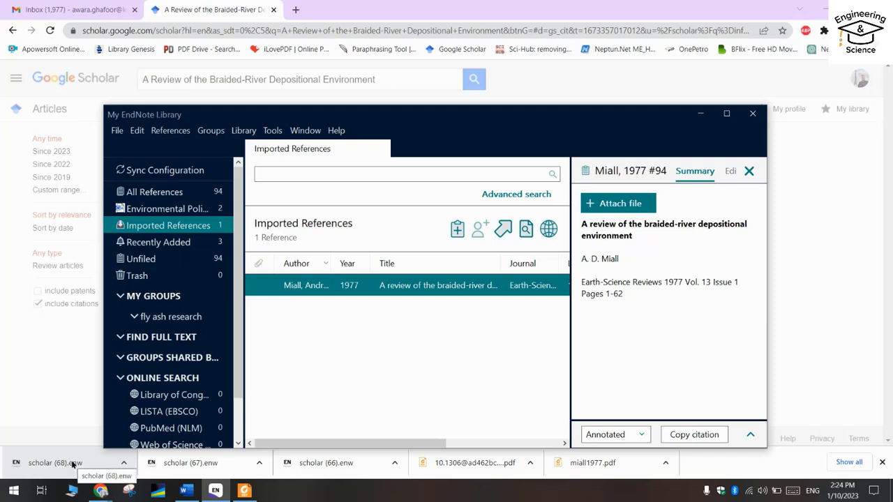
{"action": "mouse_move", "coordinate": [314, 318]}
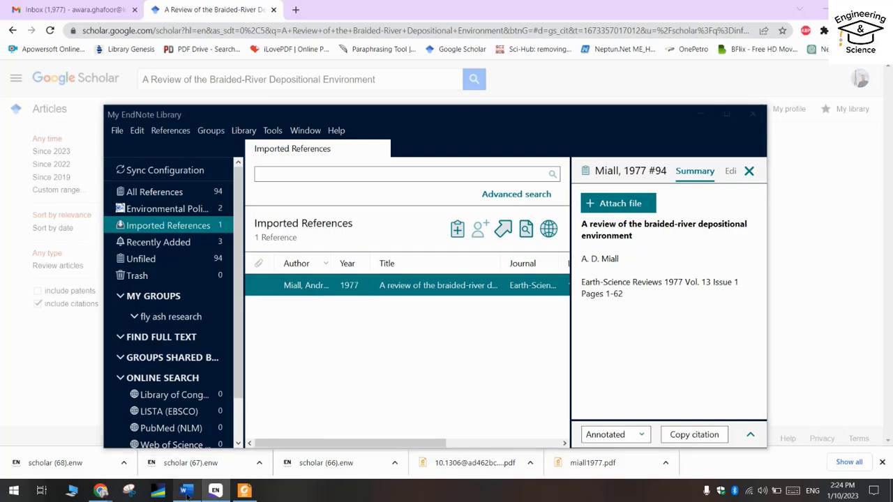
Return to the Environmental Policy document in Word after importing the Miall 1977 reference.
{"action": "left_click", "coordinate": [186, 491]}
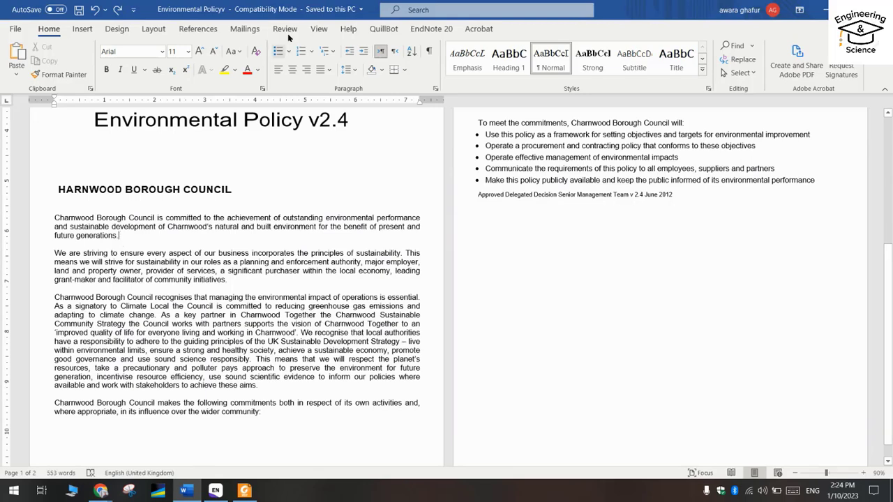
Insert the selected Miall 1977 citation as [1] and update citations and bibliography.
{"action": "left_click", "coordinate": [431, 28]}
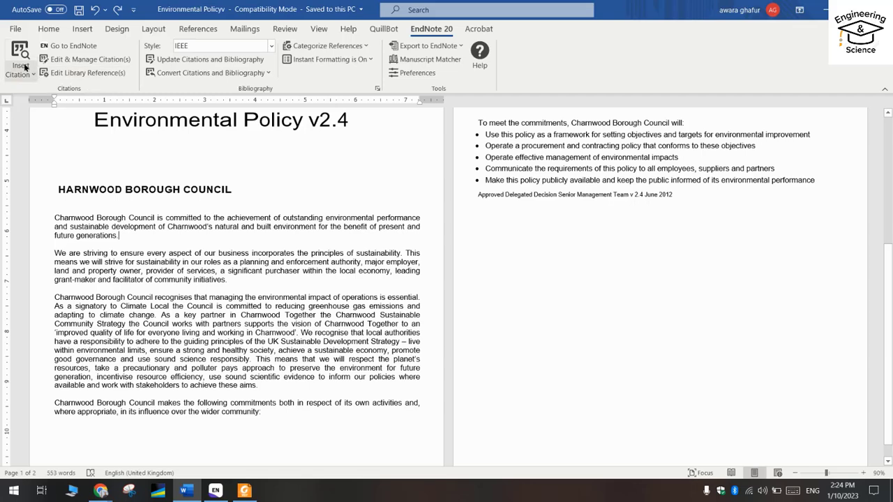
{"action": "left_click", "coordinate": [19, 58]}
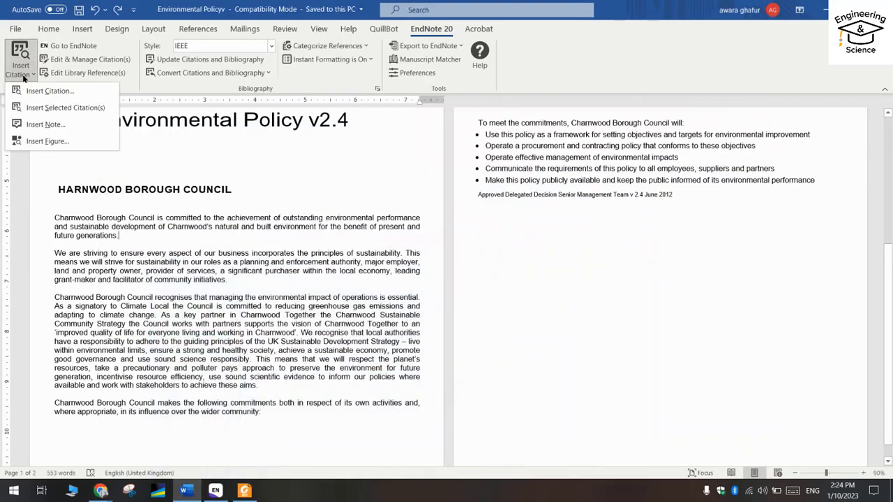
{"action": "mouse_move", "coordinate": [66, 108]}
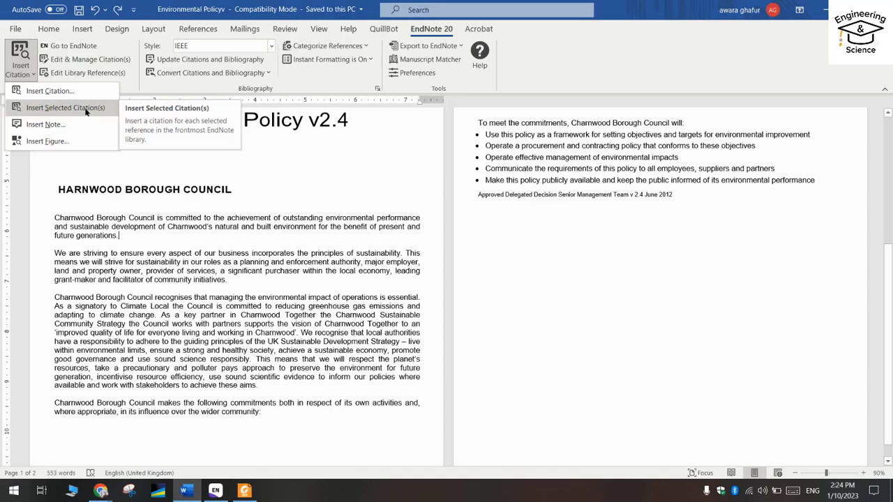
{"action": "left_click", "coordinate": [64, 107]}
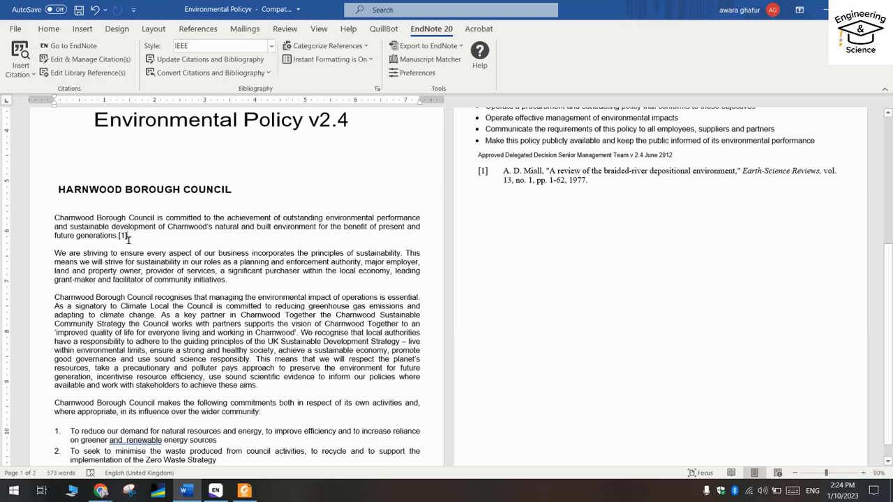
{"action": "mouse_move", "coordinate": [494, 178]}
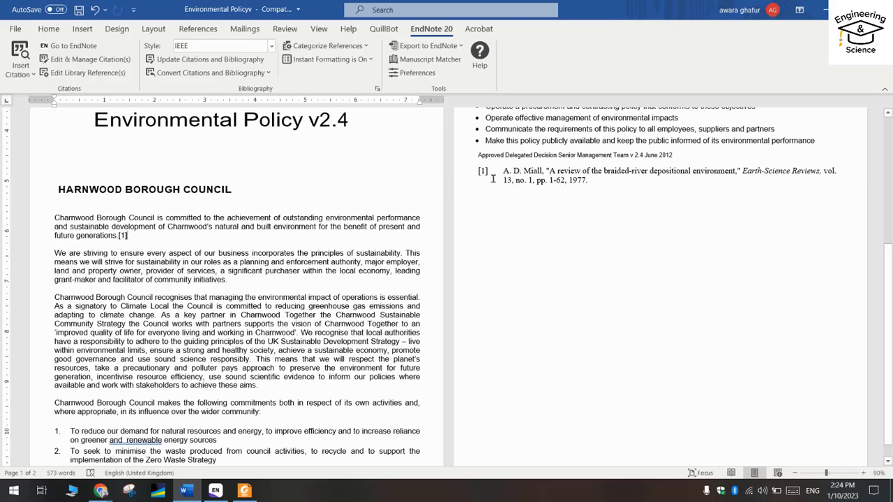
{"action": "mouse_move", "coordinate": [684, 154]}
{"action": "type", "text": "Reference"}
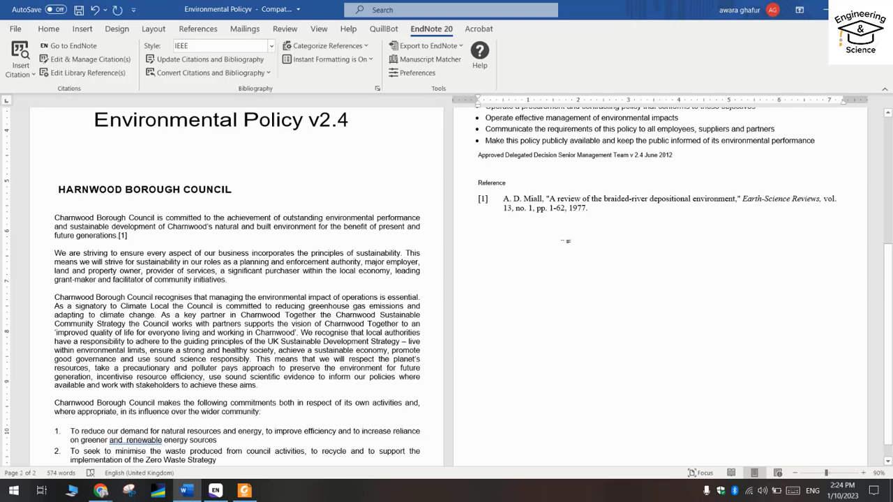
{"action": "left_click", "coordinate": [207, 59]}
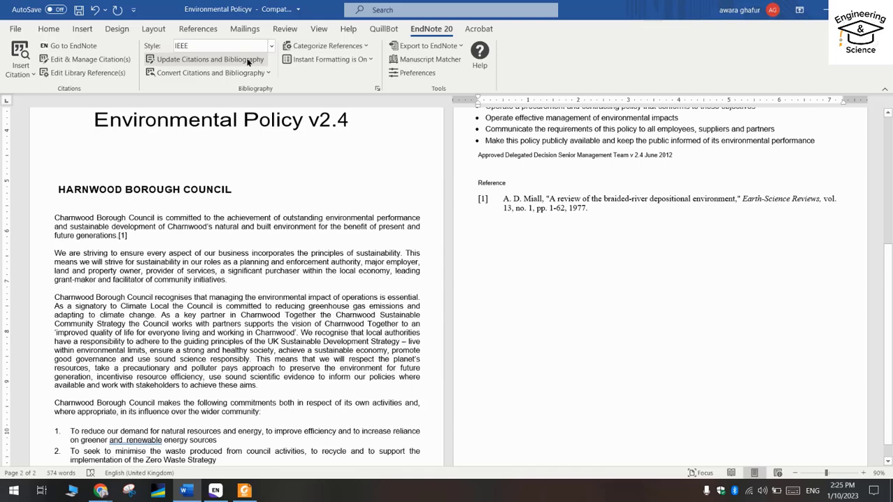
{"action": "left_click", "coordinate": [48, 28]}
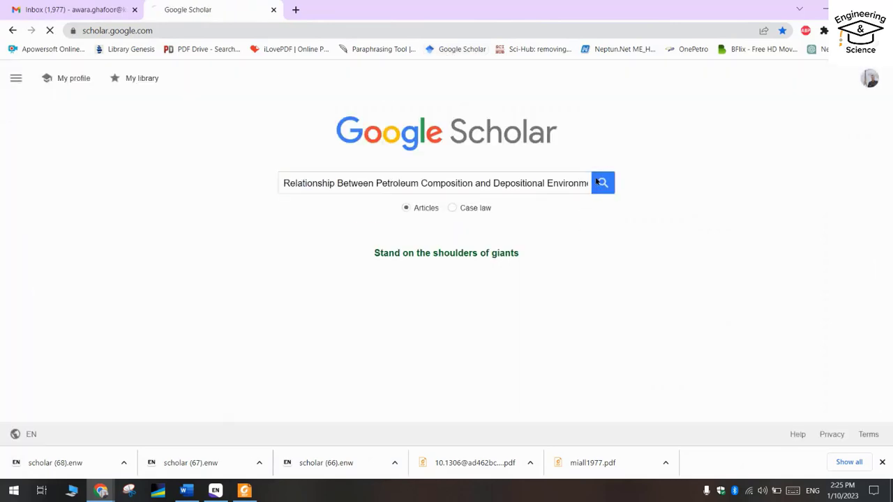
Search Scholar for the 1985 petroleum composition paper and export its citation for EndNote.
{"action": "left_click", "coordinate": [602, 183]}
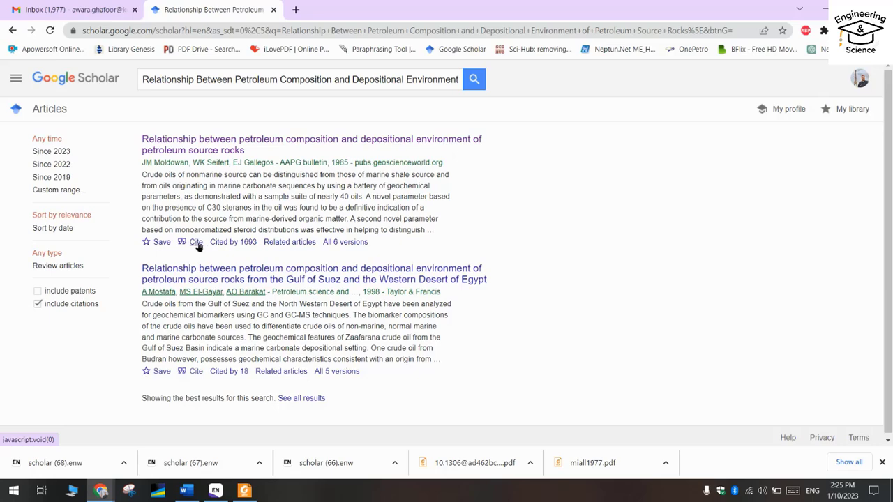
{"action": "left_click", "coordinate": [195, 242]}
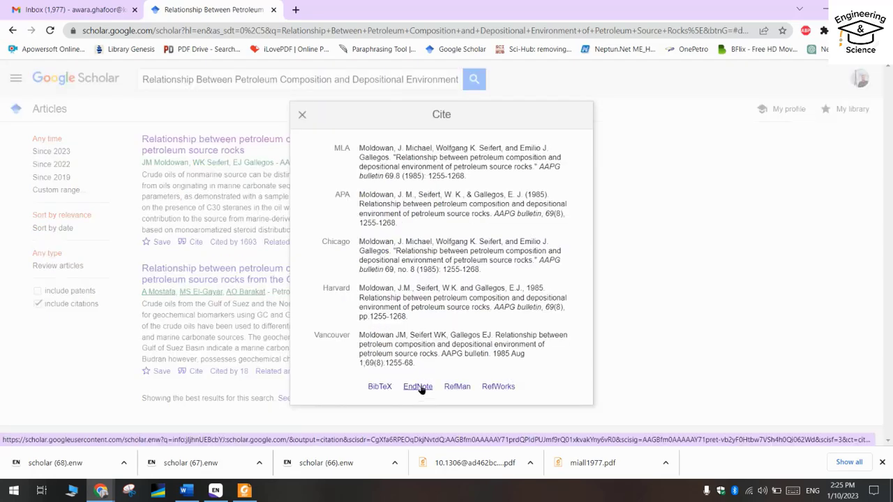
{"action": "left_click", "coordinate": [417, 385]}
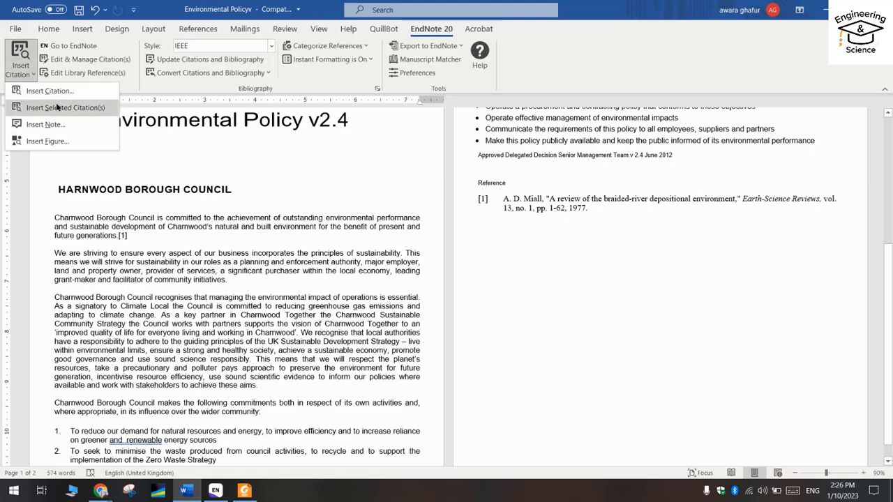
Insert the Moldowan 1985 citation as [2] and show the citation style list.
{"action": "left_click", "coordinate": [64, 107]}
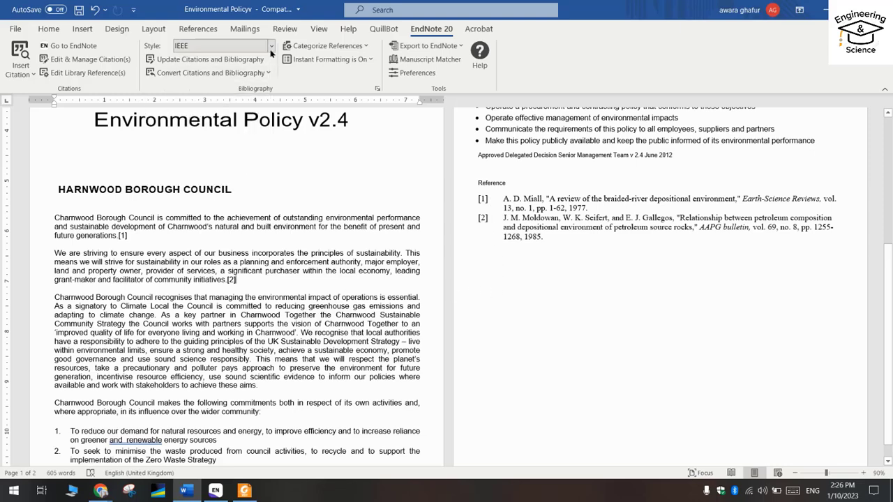
{"action": "left_click", "coordinate": [270, 45]}
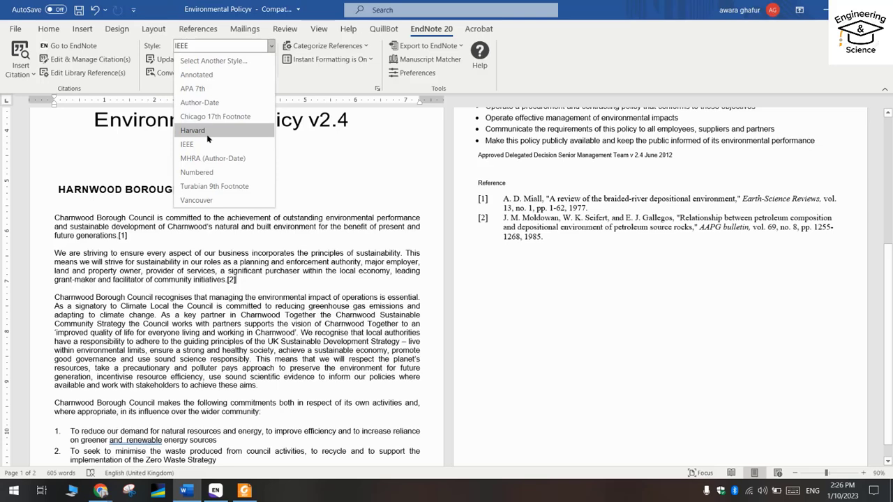
{"action": "left_click", "coordinate": [193, 132]}
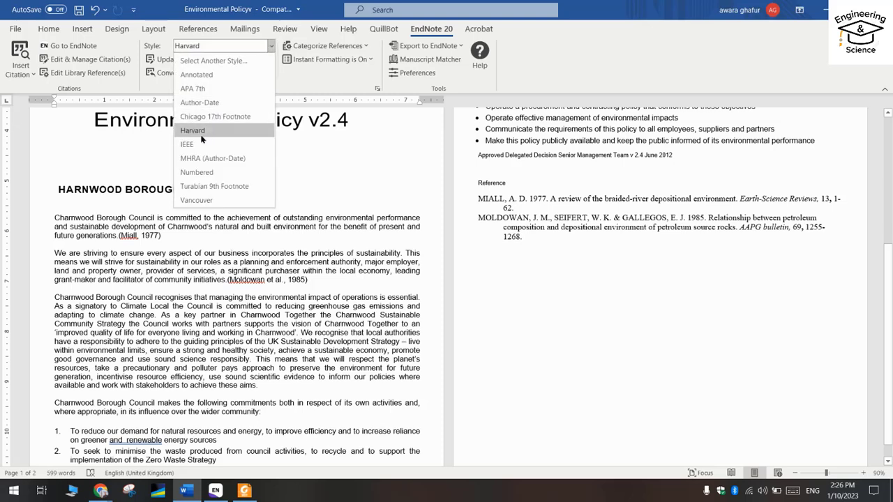
{"action": "left_click", "coordinate": [187, 143]}
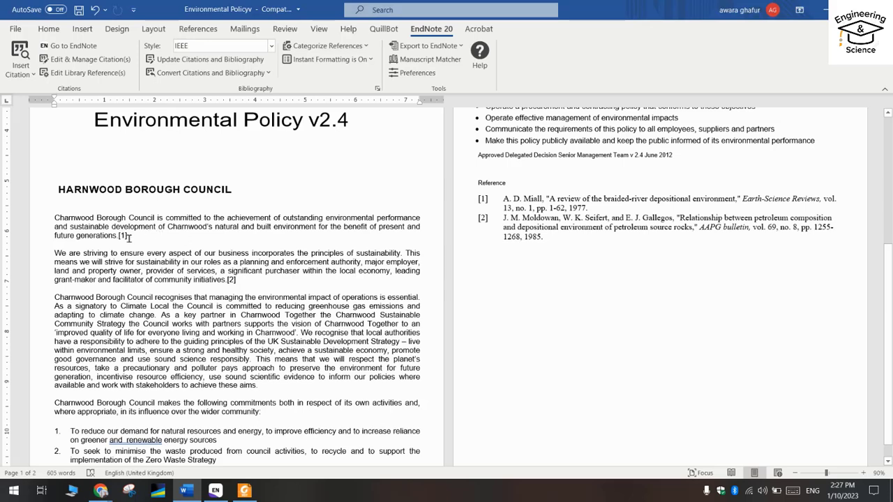
{"action": "mouse_move", "coordinate": [206, 59]}
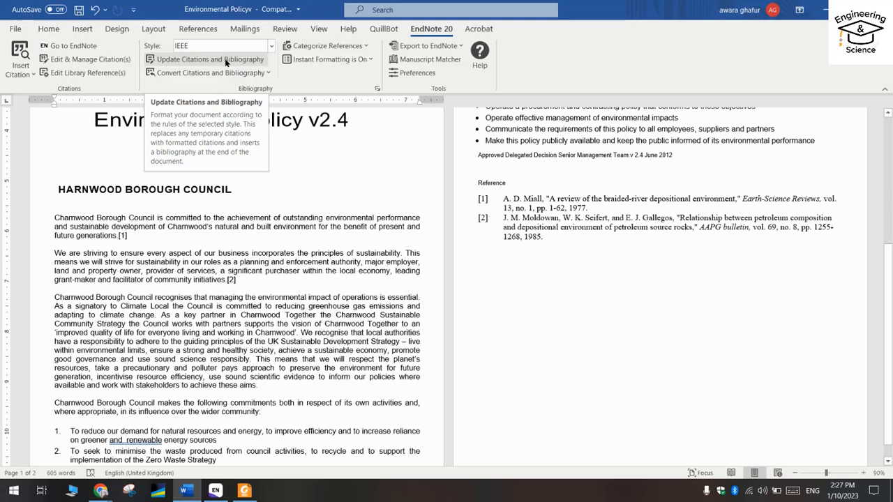